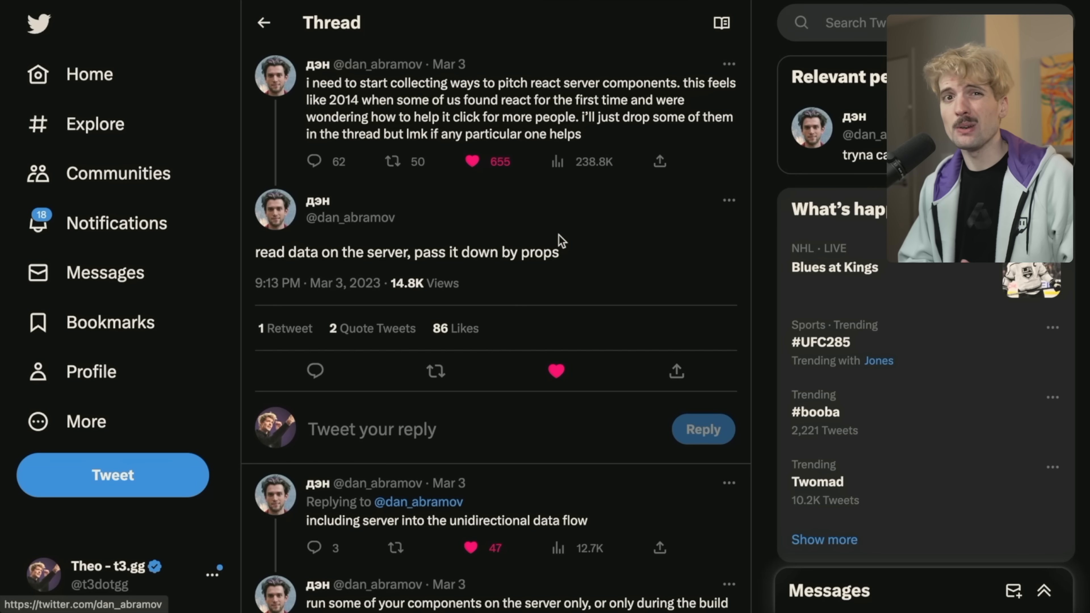
Select and remove the const [input, setInput] = useState("") line from the Tweets function.
left_click(446, 520)
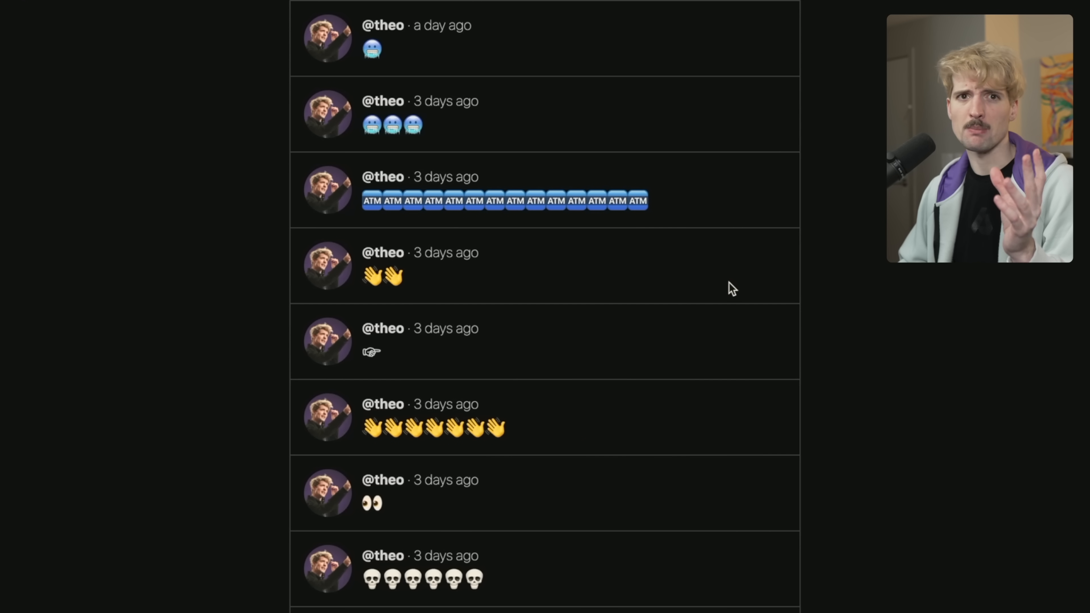
scroll("down", 3)
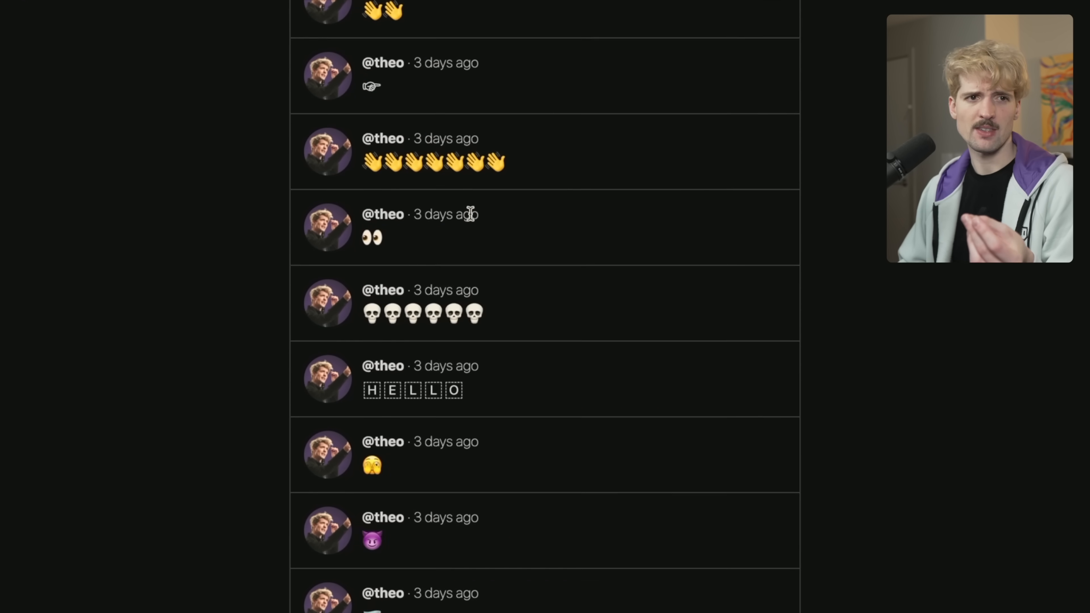
scroll("up", 3)
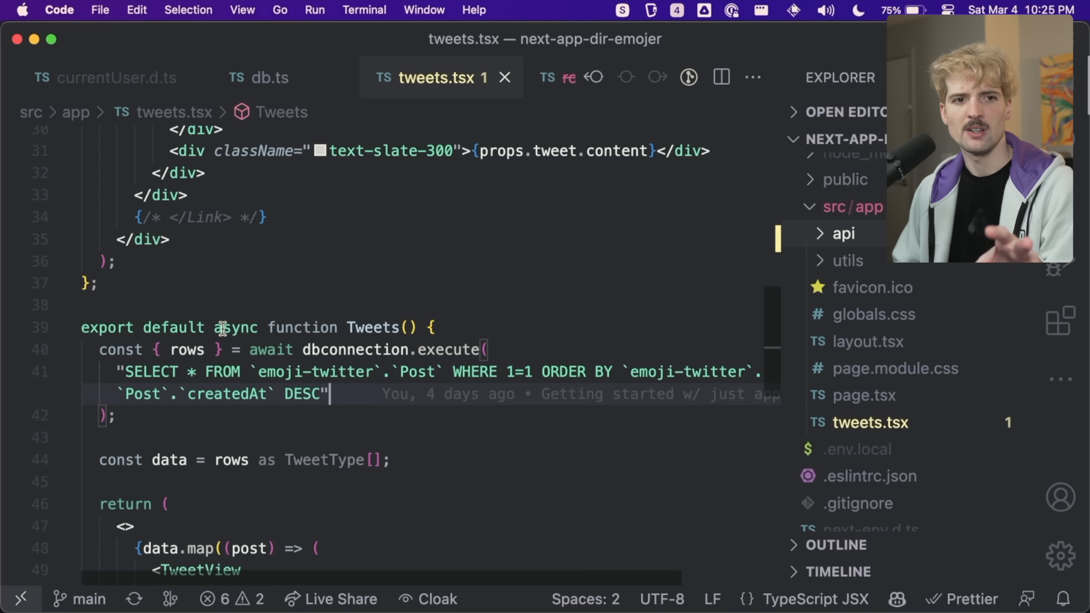
double_click(374, 328)
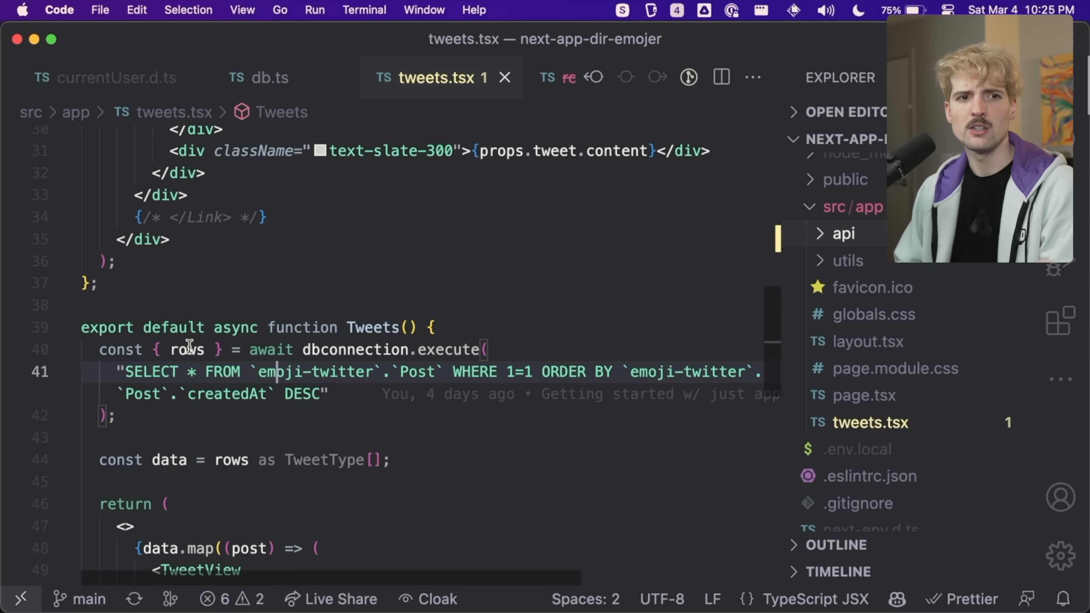
double_click(187, 349)
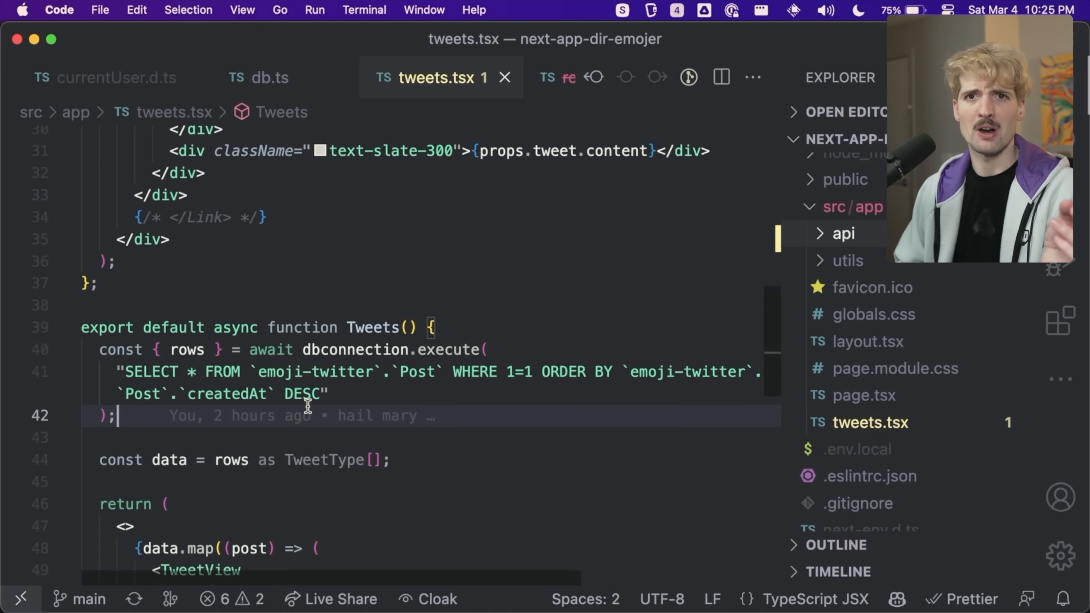
mouse_move(342, 410)
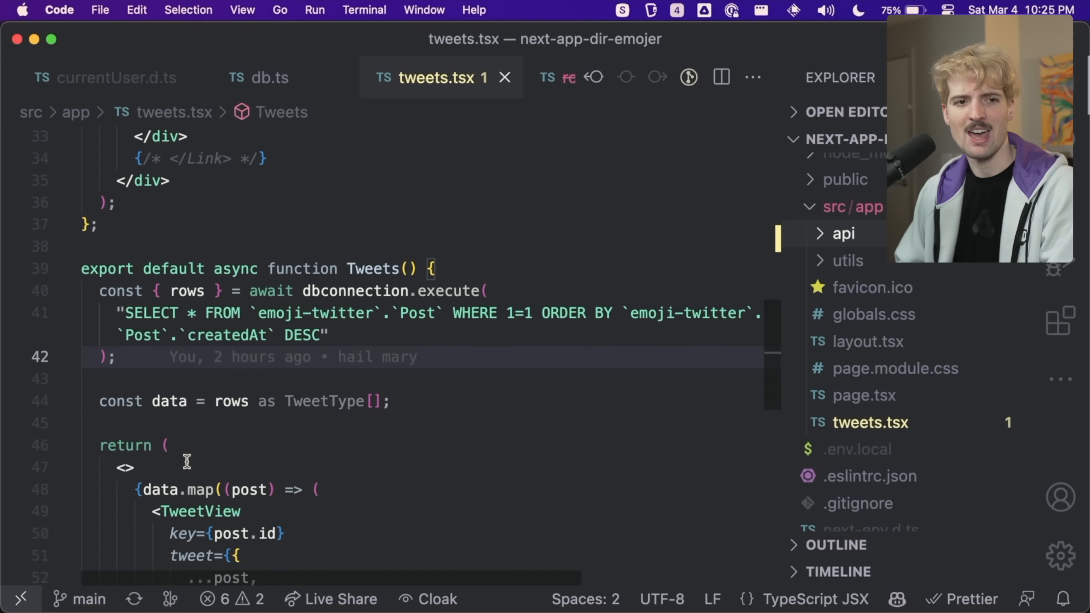
Scroll through tweets.tsx to review the remaining Tweets server component code.
scroll("down", 3)
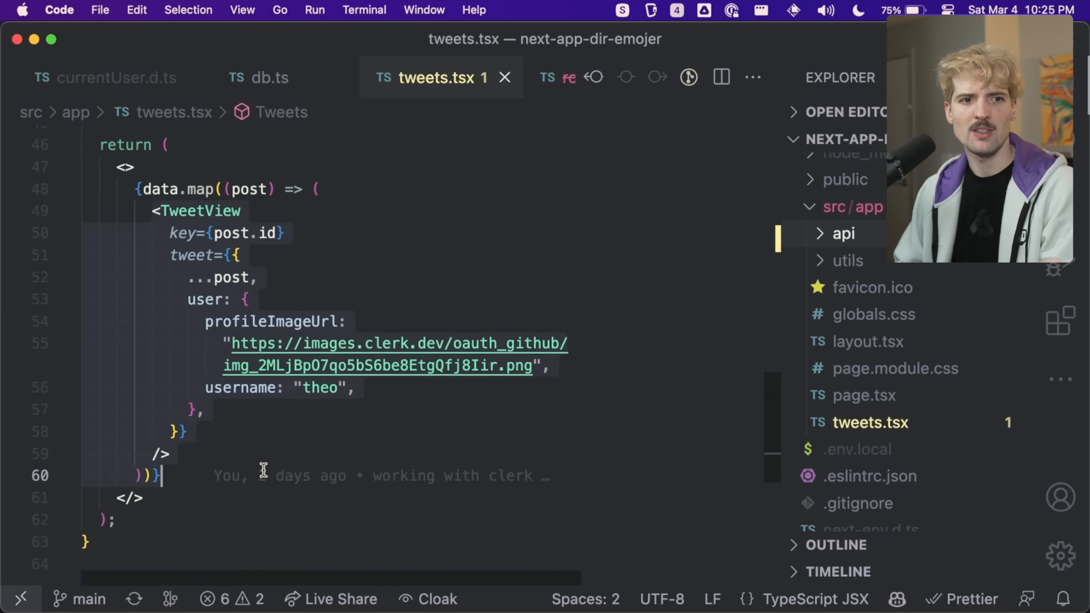
scroll("up", 3)
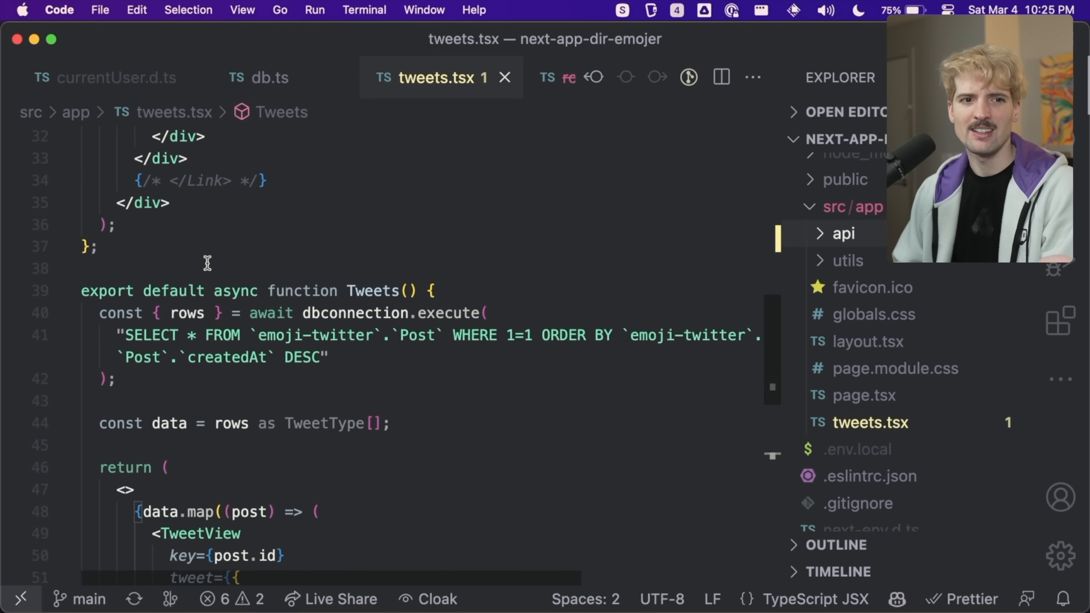
scroll("down", 3)
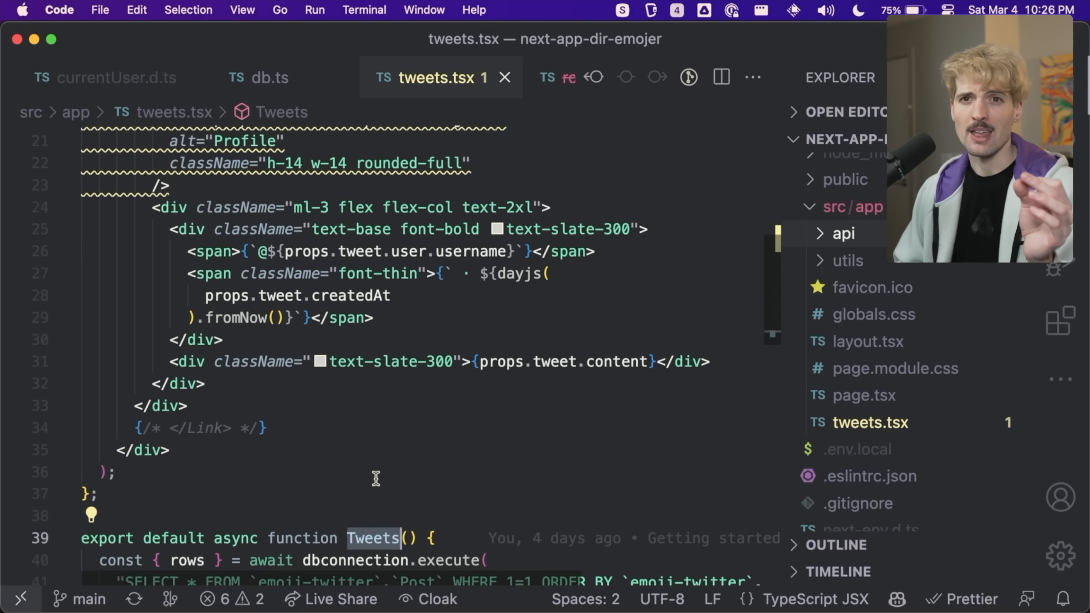
scroll("down", 3)
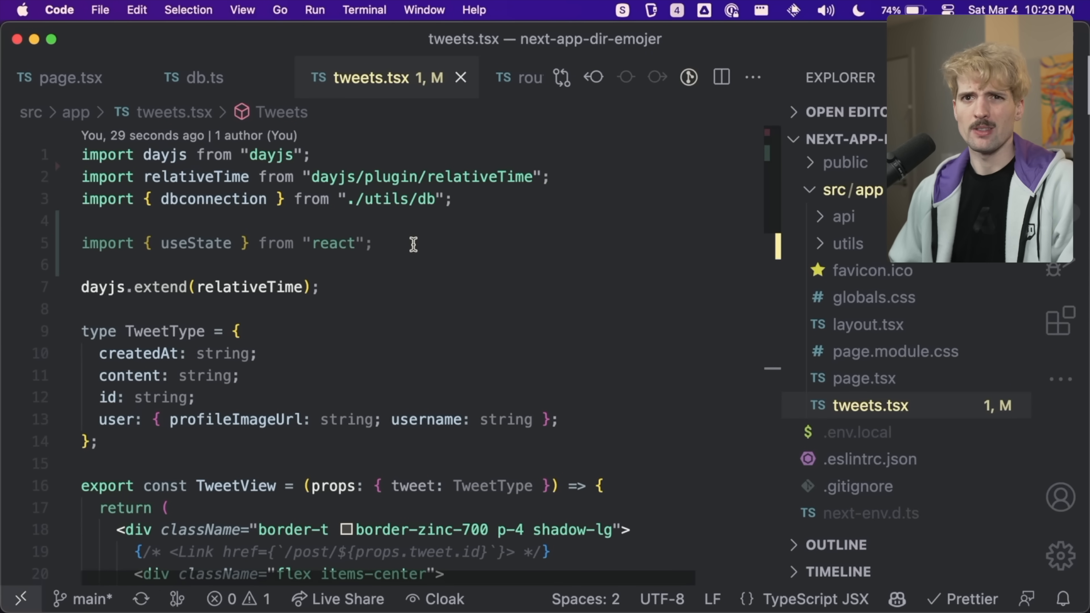
scroll("down", 3)
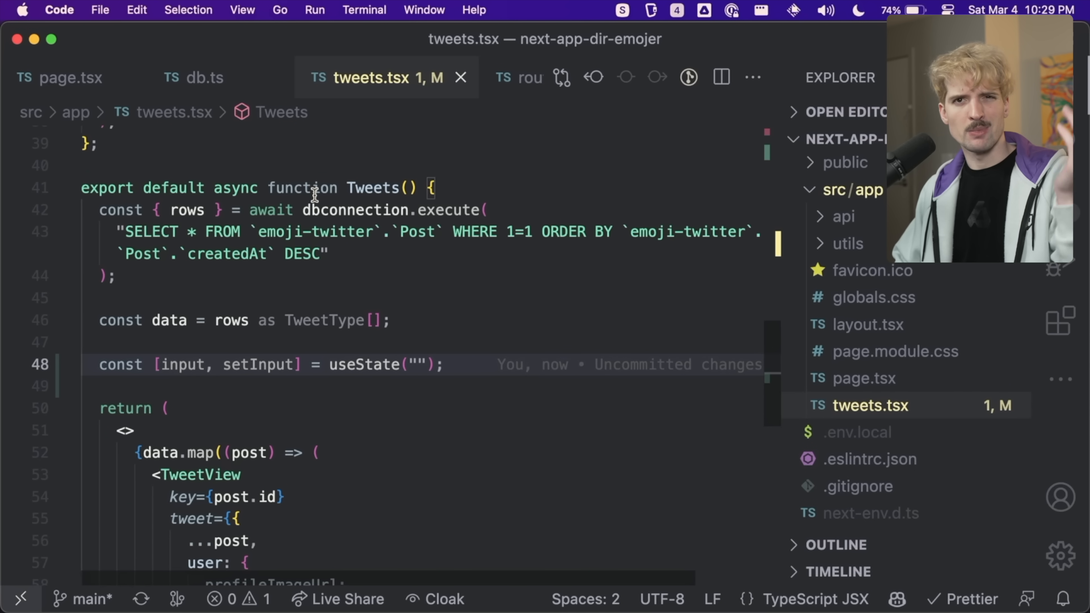
mouse_move(366, 365)
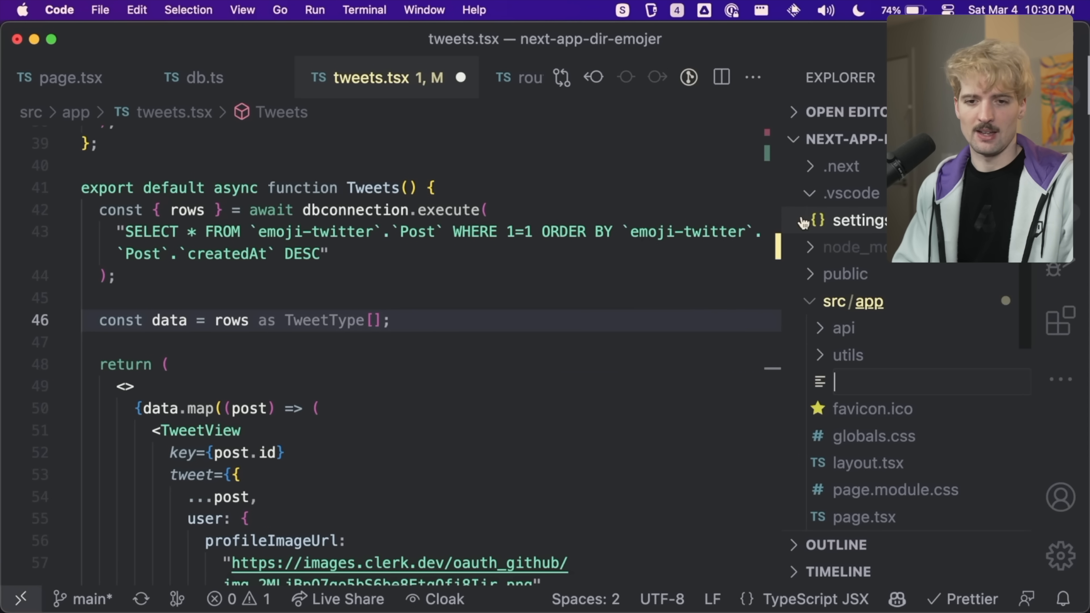
Create input.tsx exporting InputComponent with a flex-centered div holding a controlled <input> bound to input state.
type("input.ts")
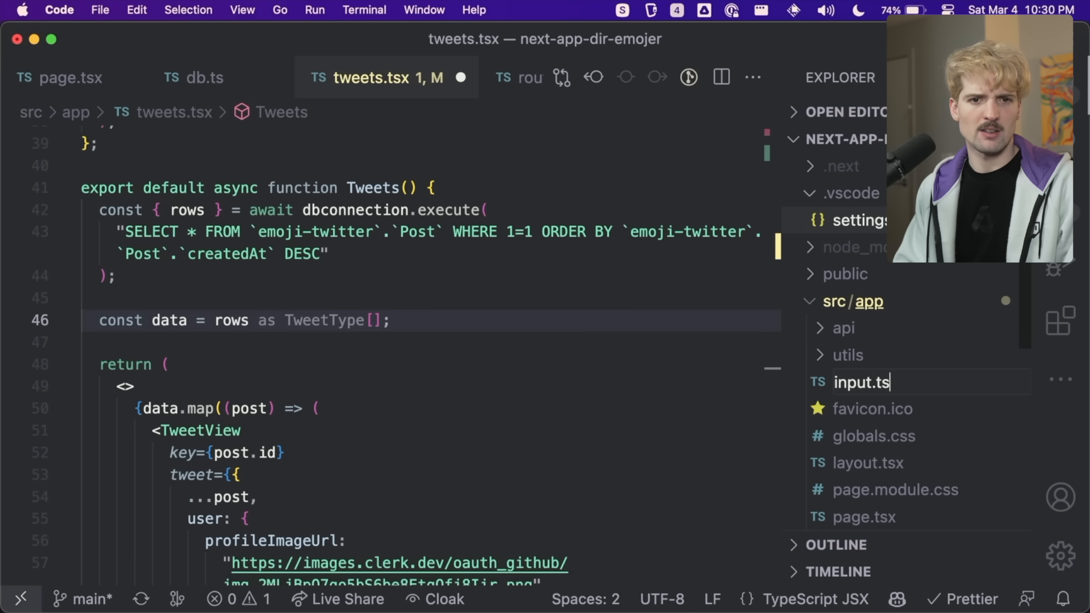
type("export const Input")
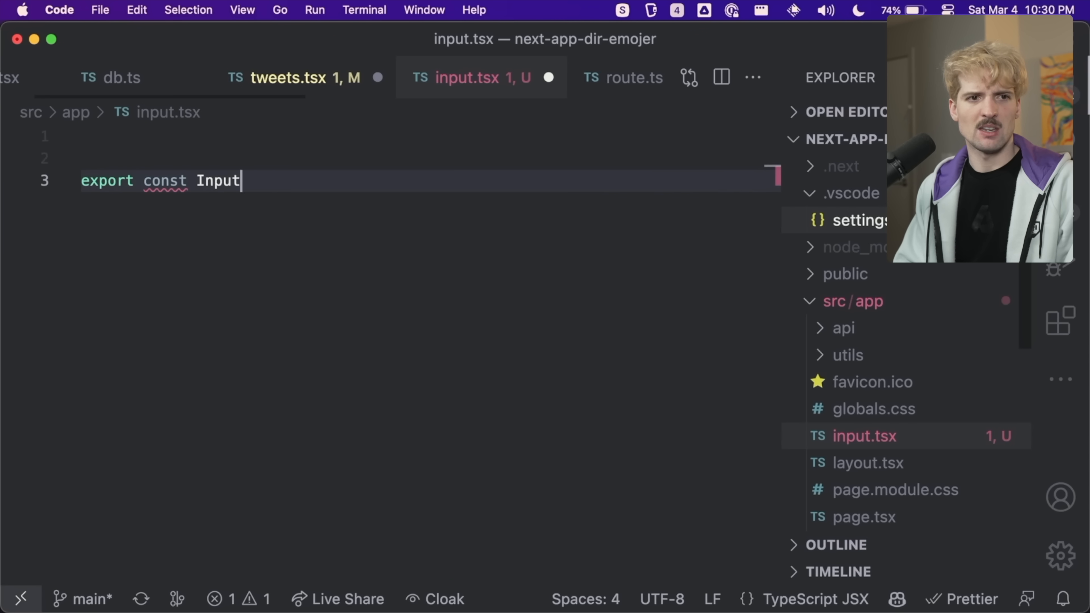
type("Component = () => {")
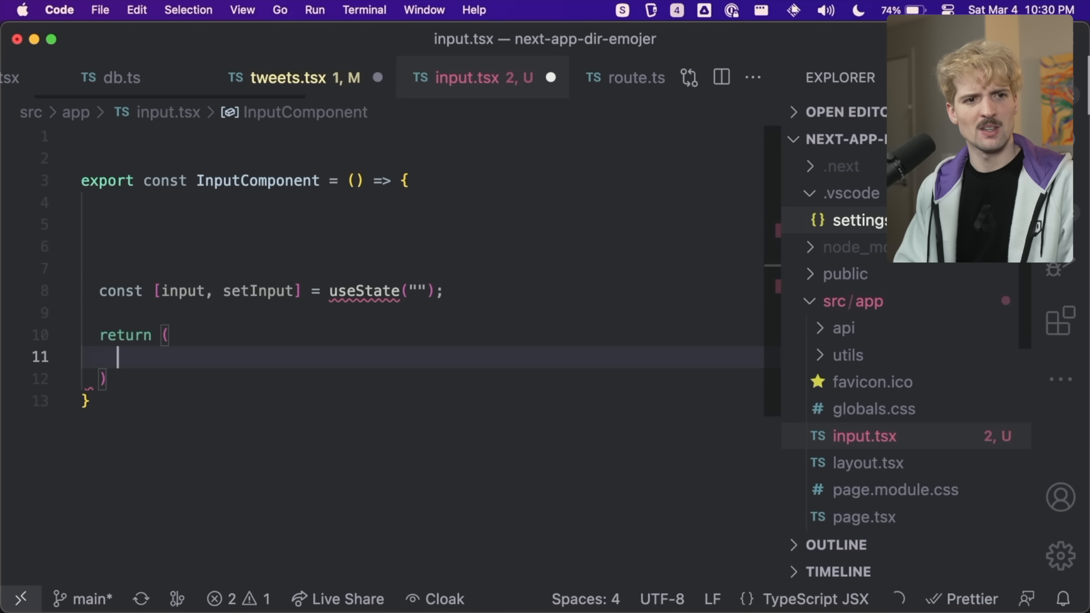
type("<div className=\"flex flex-col items-center justify-center h-screen\">")
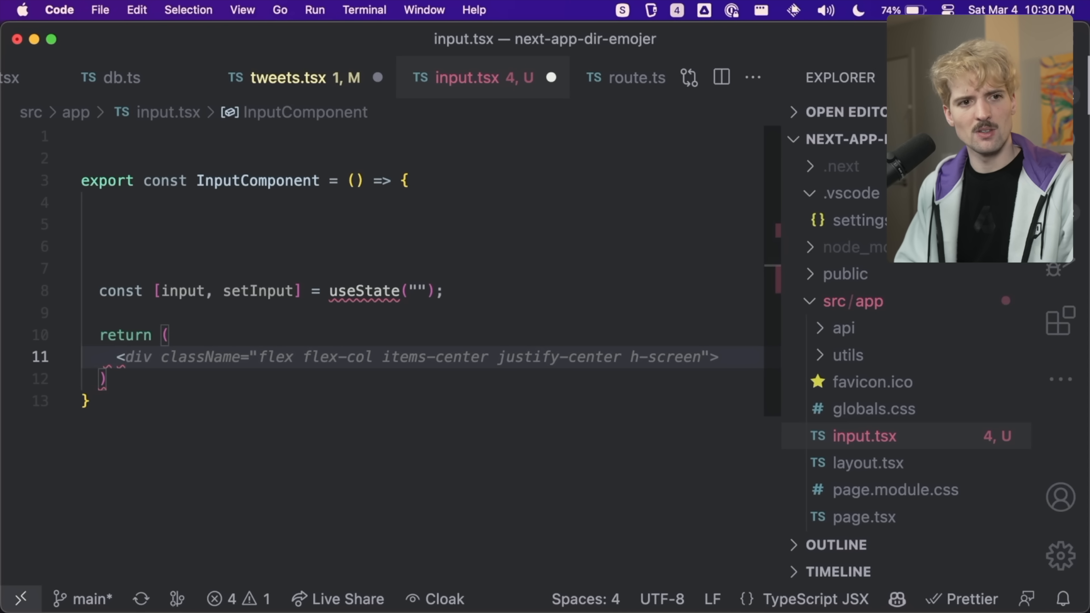
type("<input value={input} onChange={(e) => setInput(e.target.value)} />")
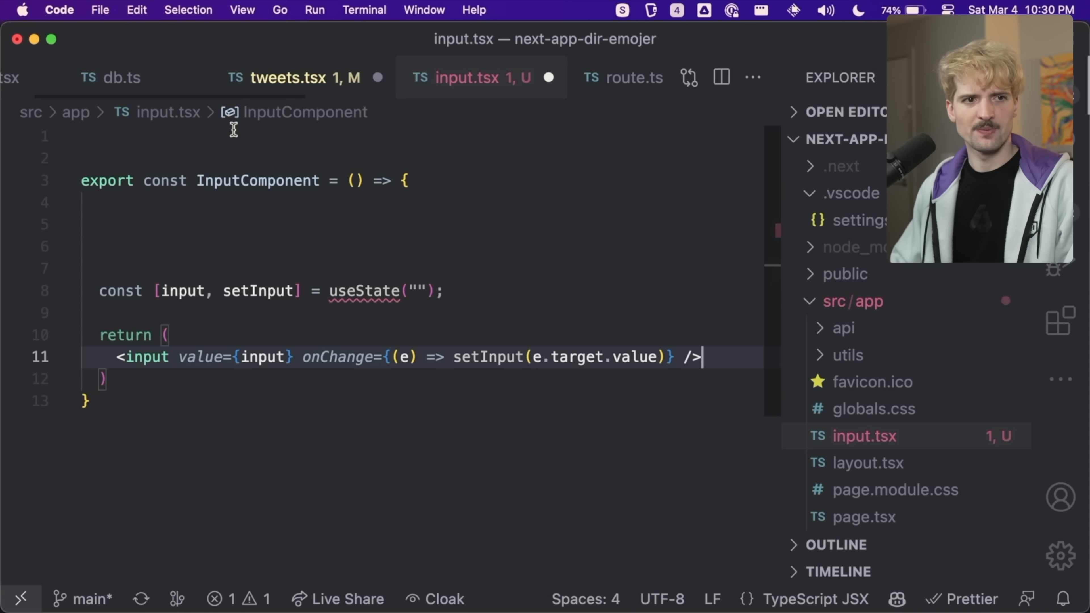
Add the react import and a "use client"-style directive at the top of input.tsx, then save.
type("imo")
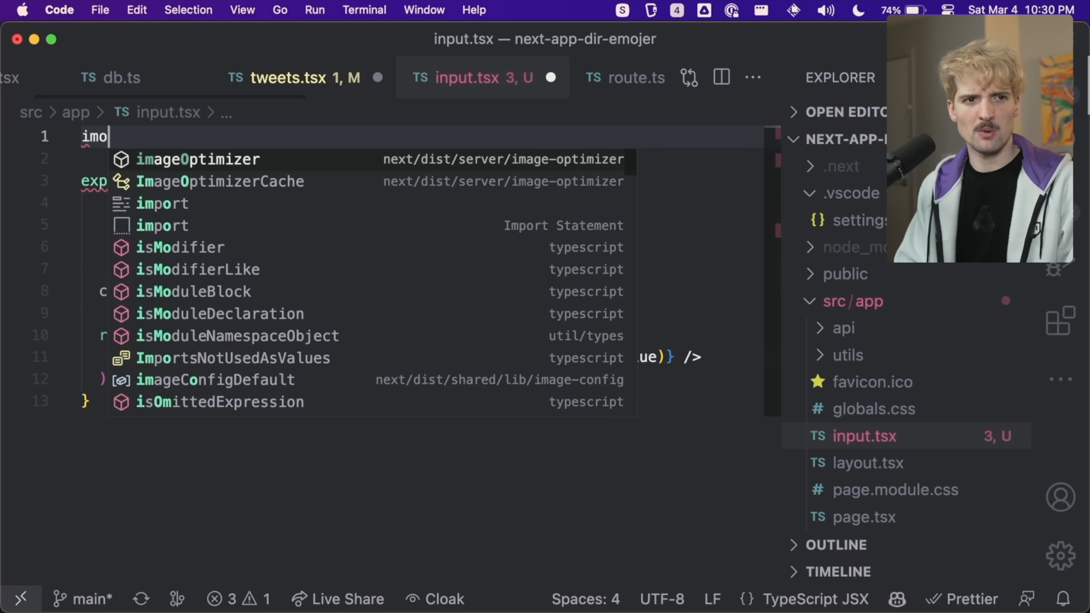
type("import {}")
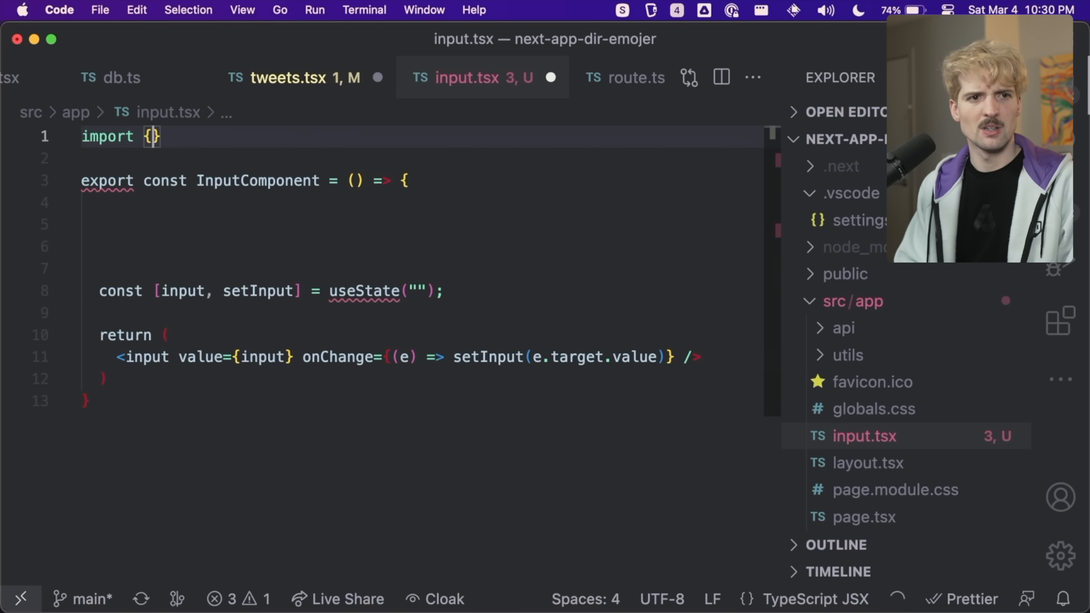
type("useState")
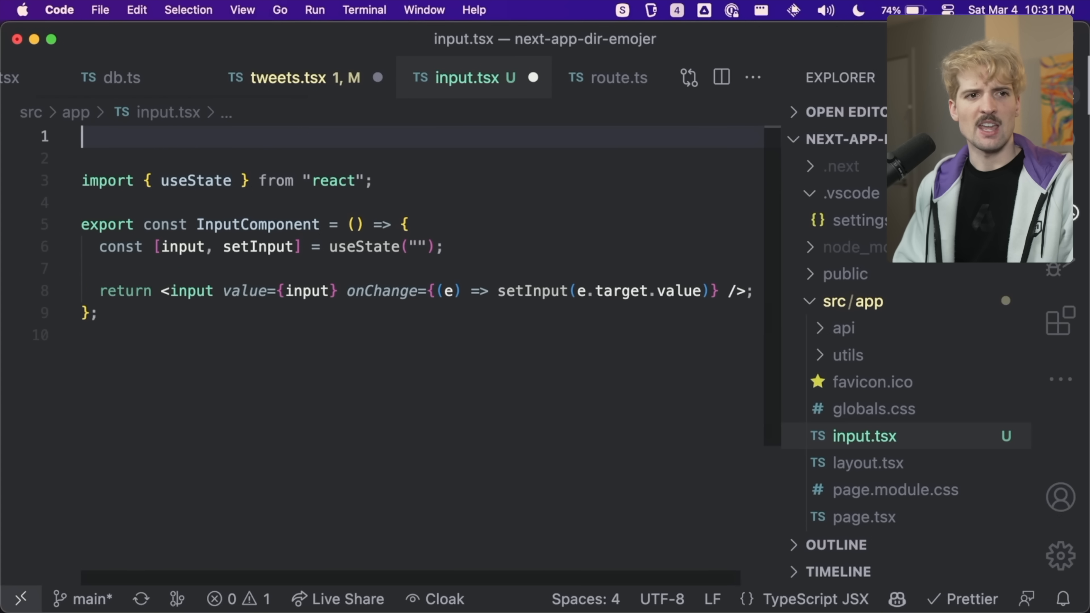
type("\"use strict\"")
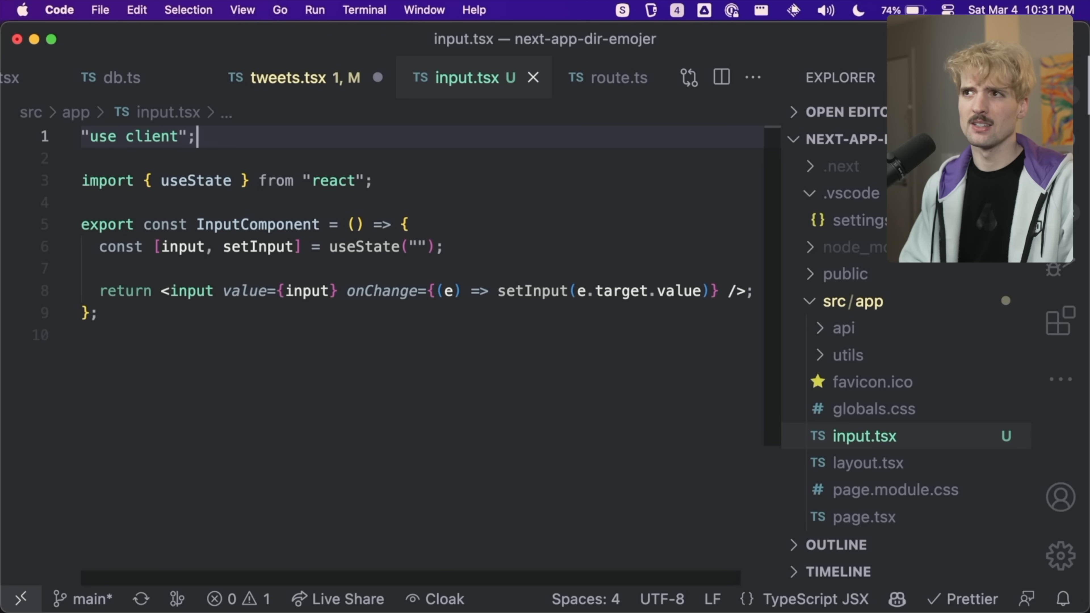
left_click(292, 77)
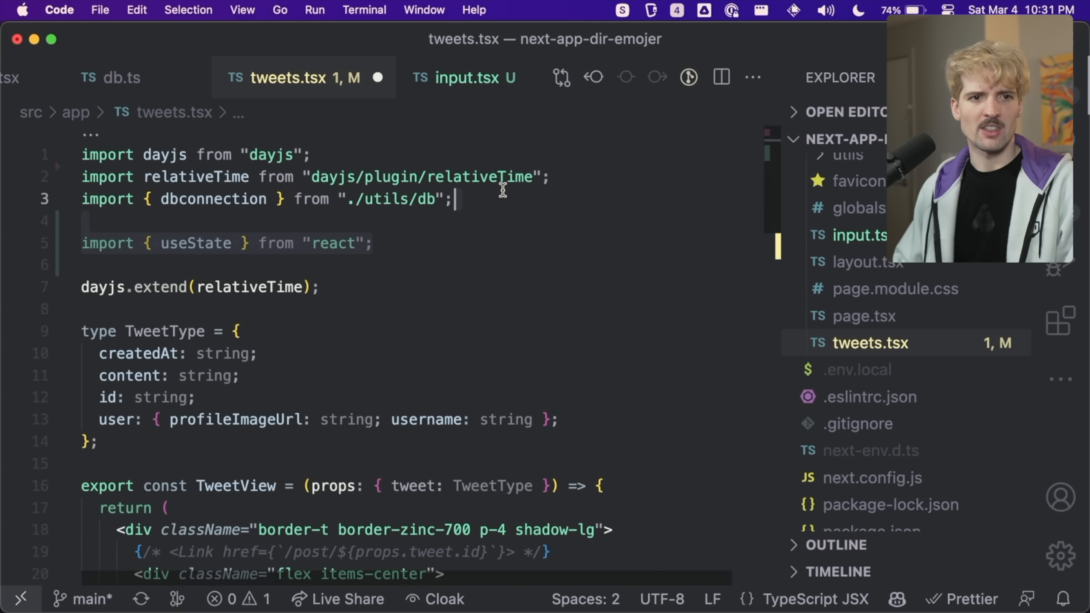
Render <InputComponent count={rows.number} /> above the feed in tweets.tsx.
scroll("down", 3)
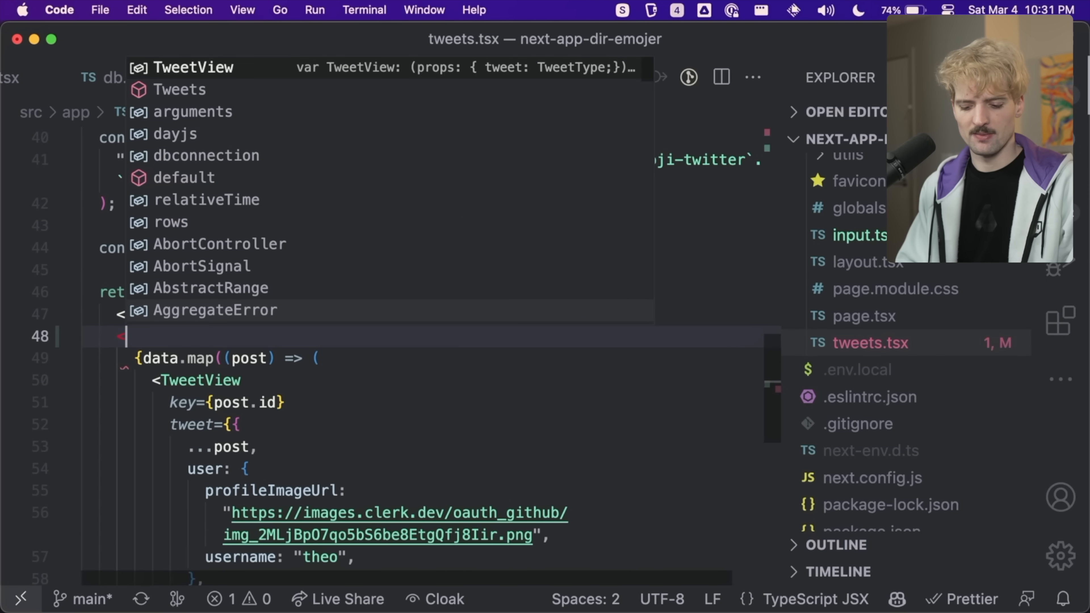
type("<InputComponent />")
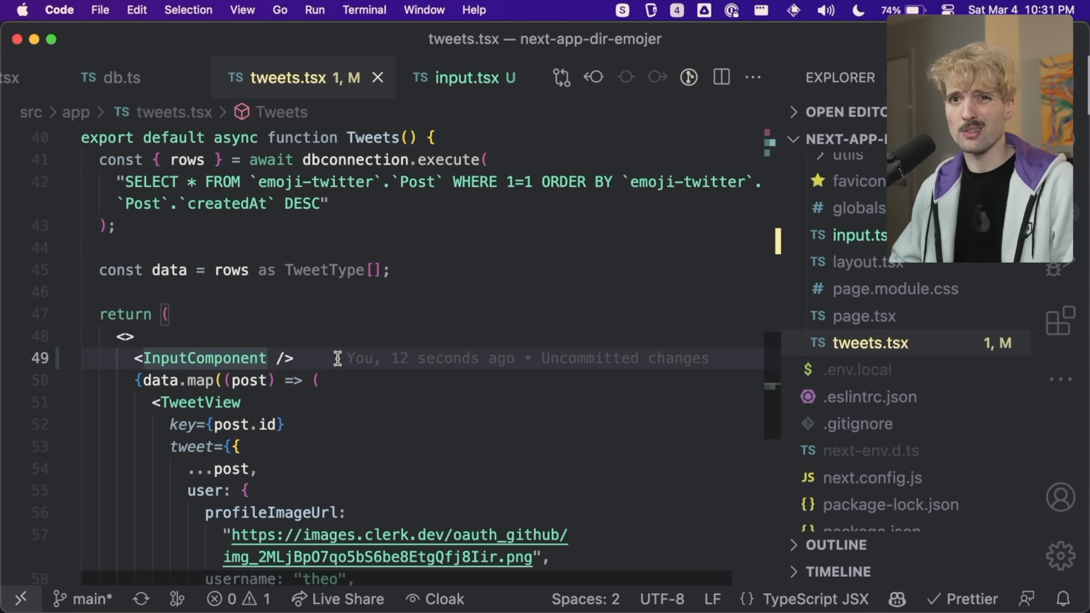
type("c")
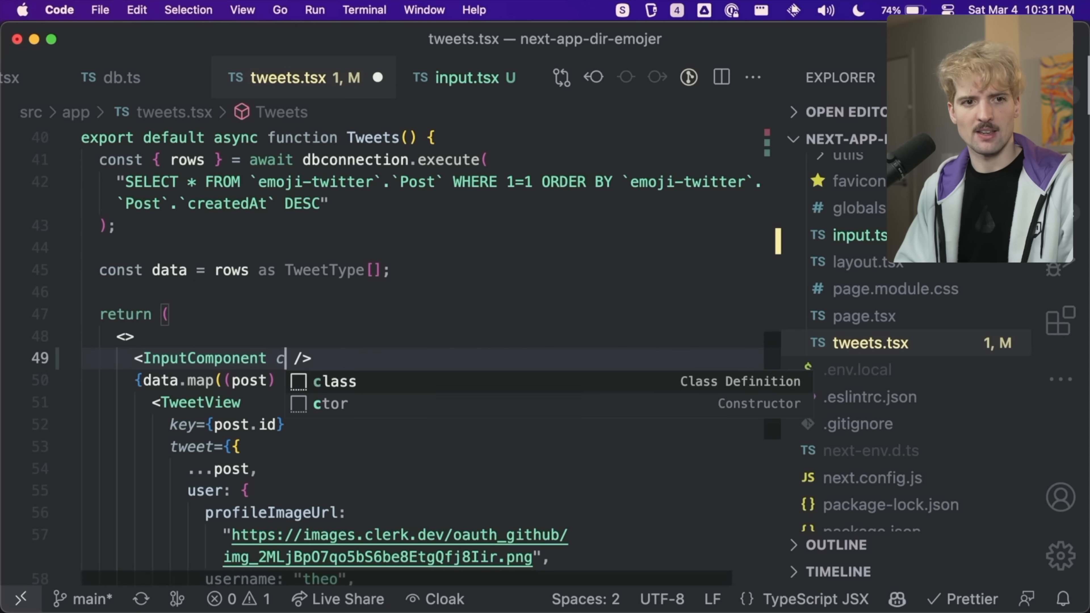
type("ount={rows}")
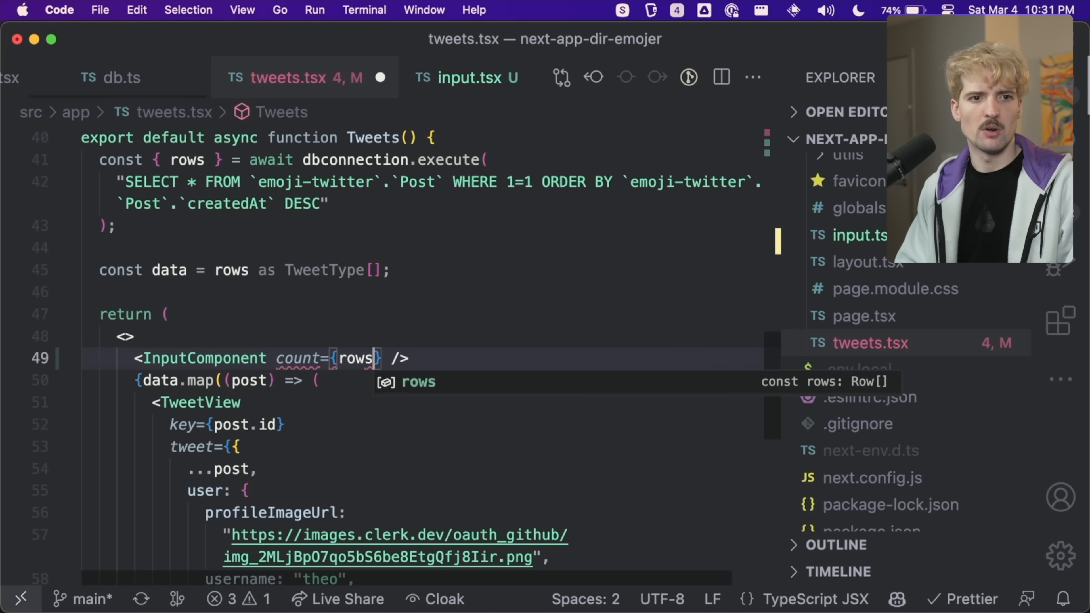
type(".number")
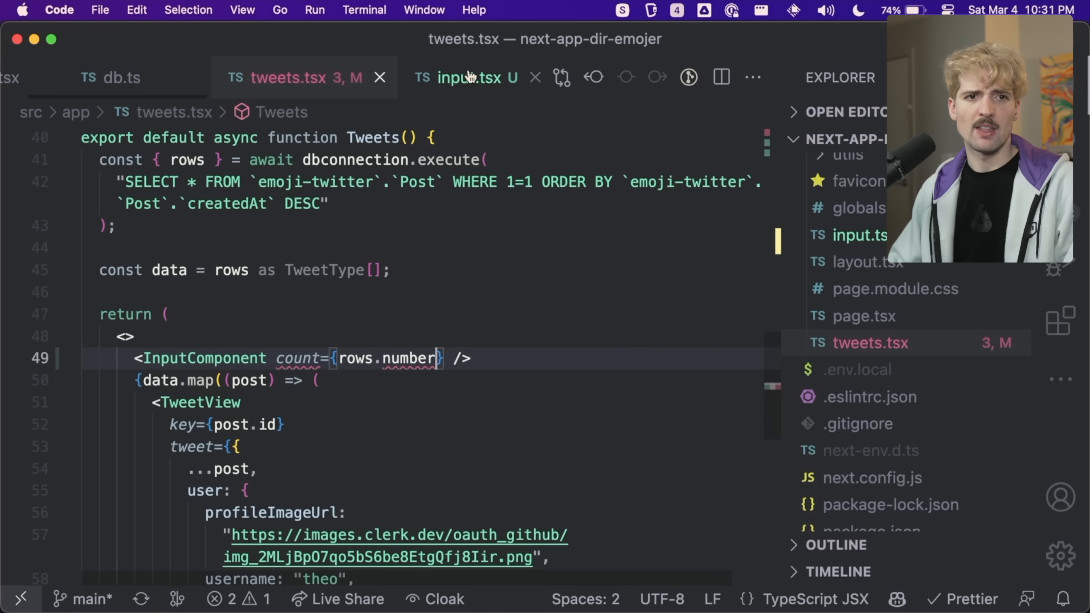
left_click(463, 78)
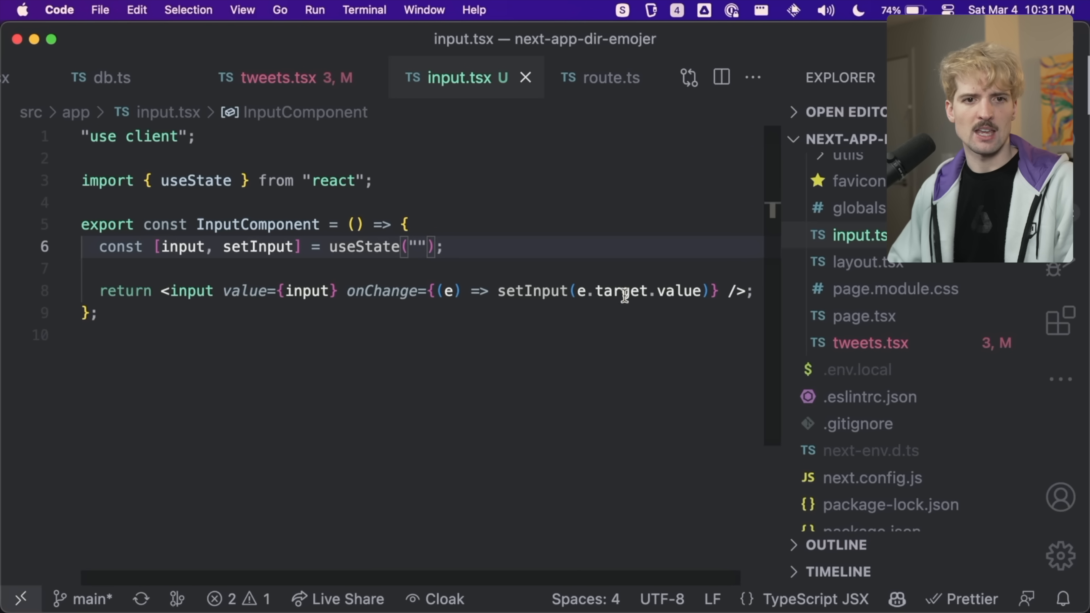
Type props as { count: number } and show <div>Current Count: {props.count}</div> above the input in a fragment.
left_click(725, 291)
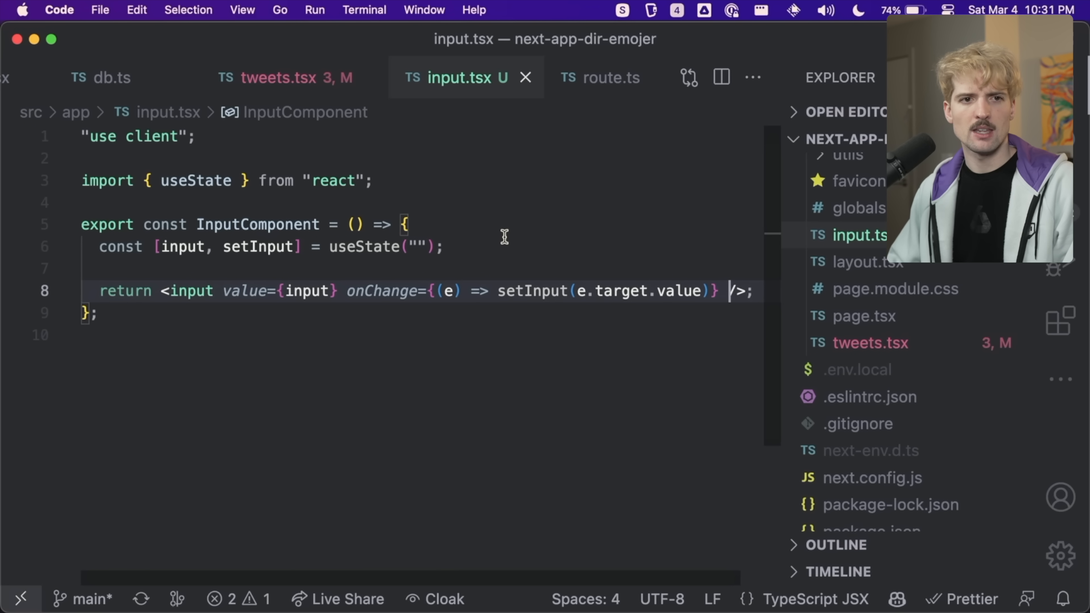
mouse_move(150, 292)
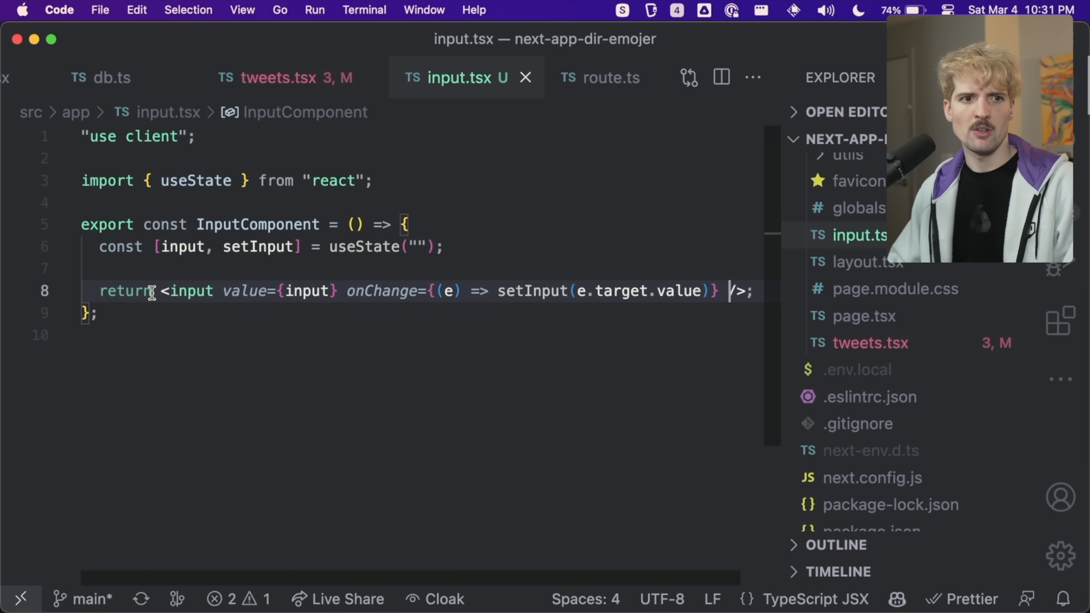
type("<")
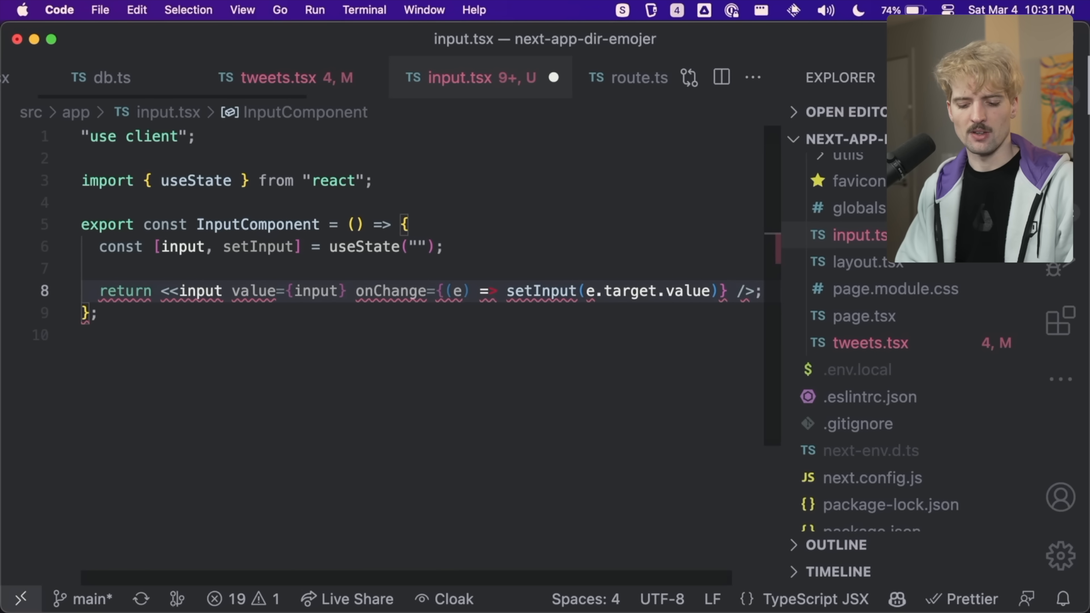
type("<div></div>")
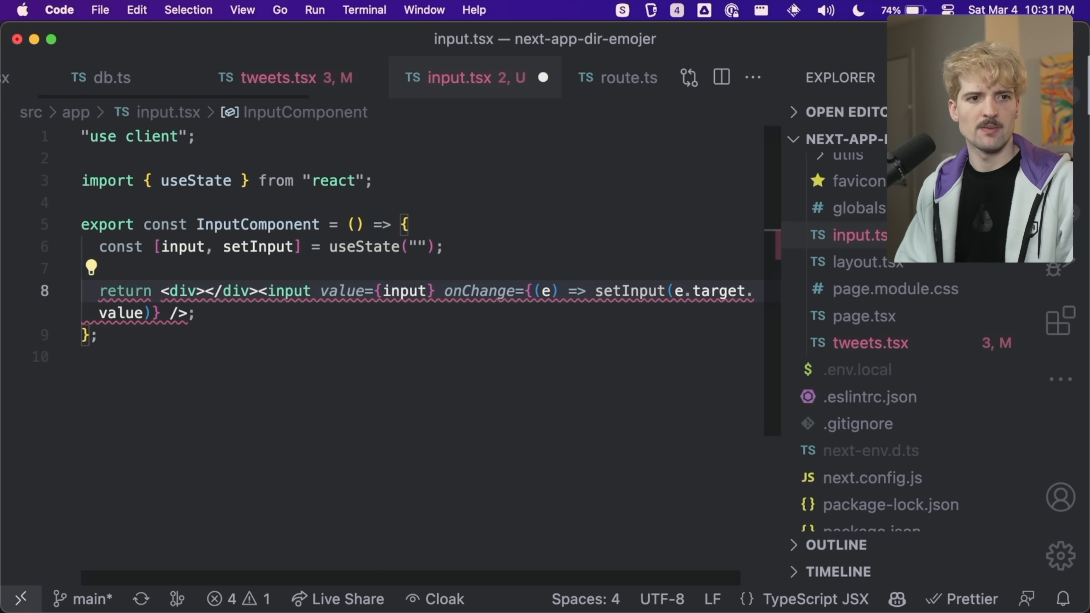
type("Current Count:")
left_click(418, 225)
type("props: {")
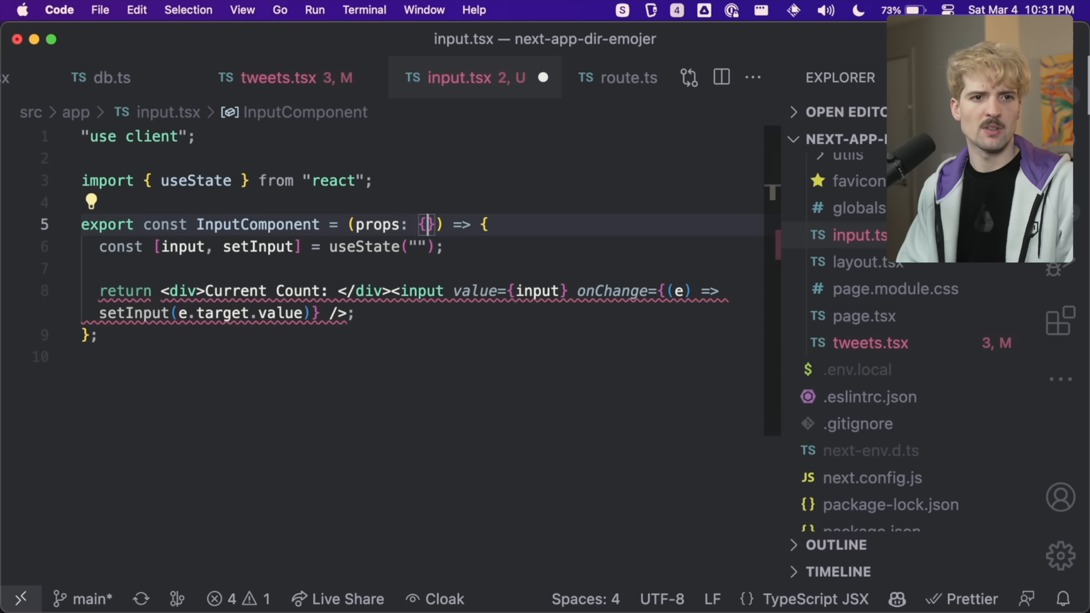
type("count: number")
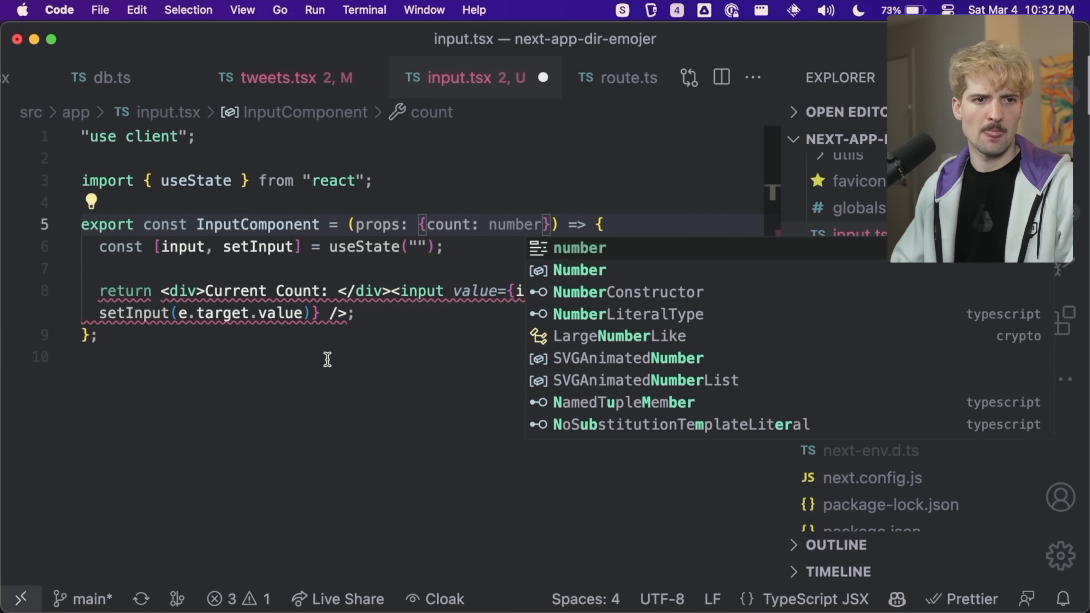
type("props.count}")
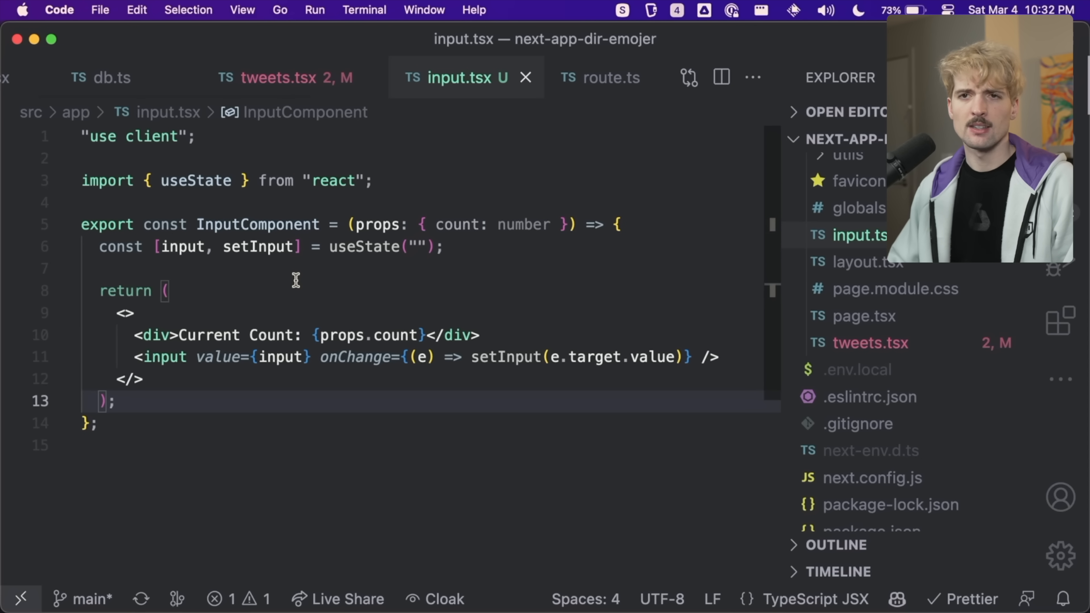
mouse_move(255, 195)
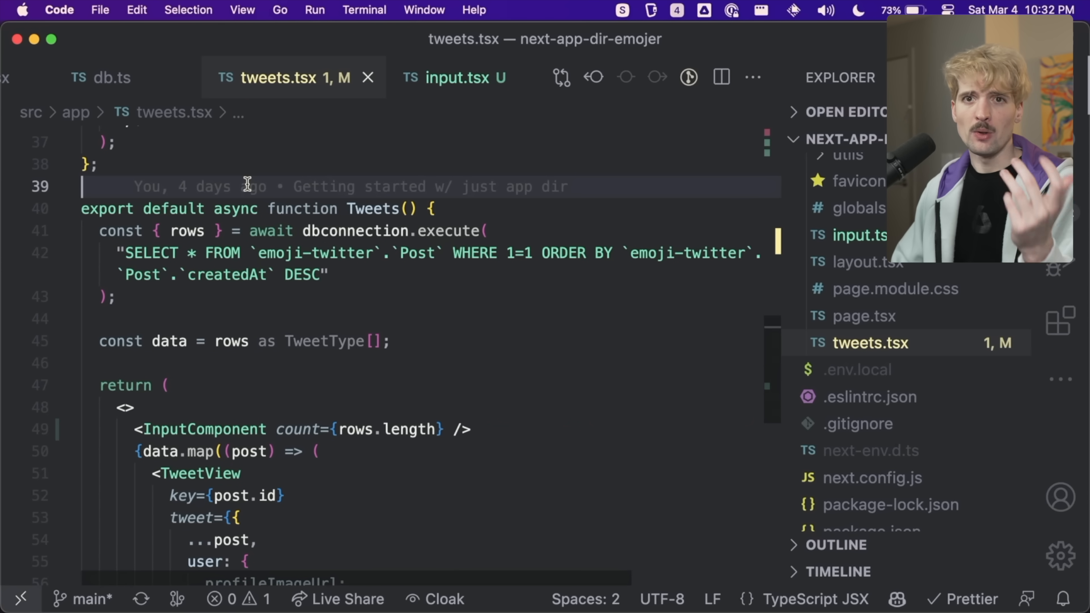
mouse_move(487, 380)
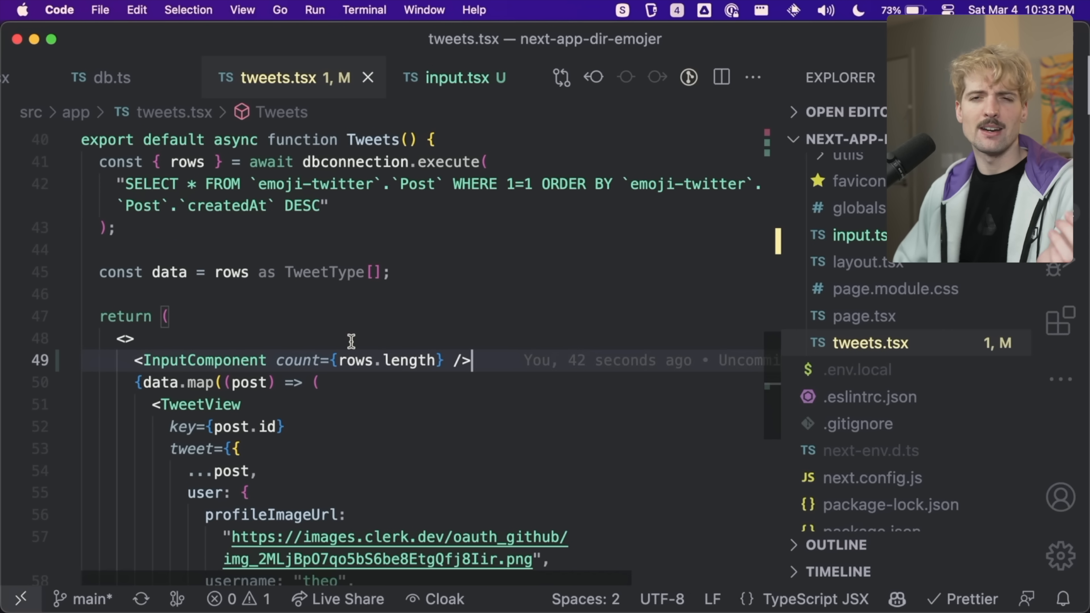
mouse_move(296, 360)
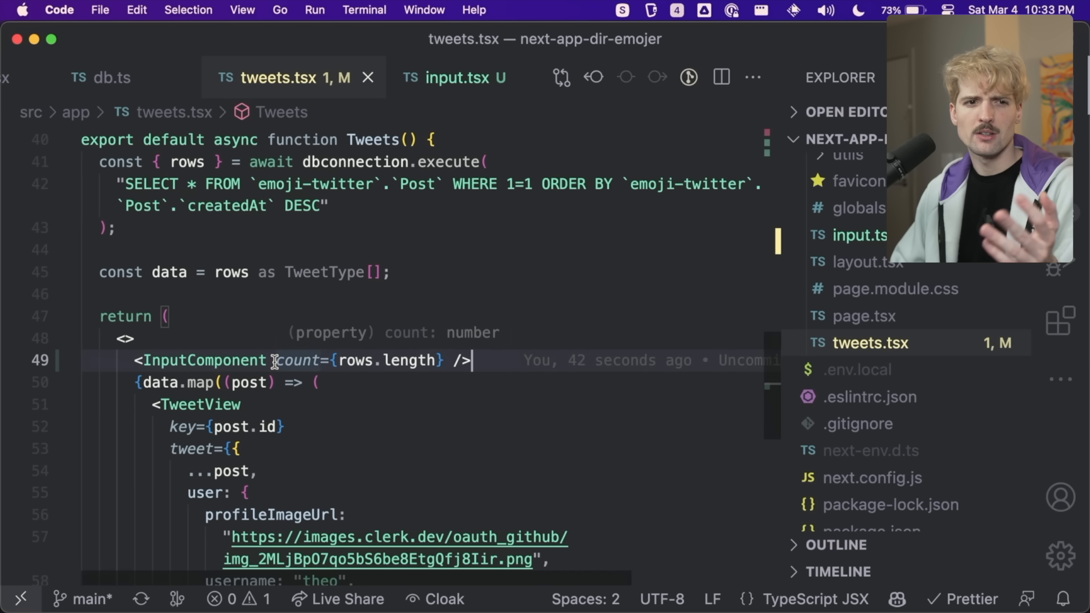
mouse_move(397, 245)
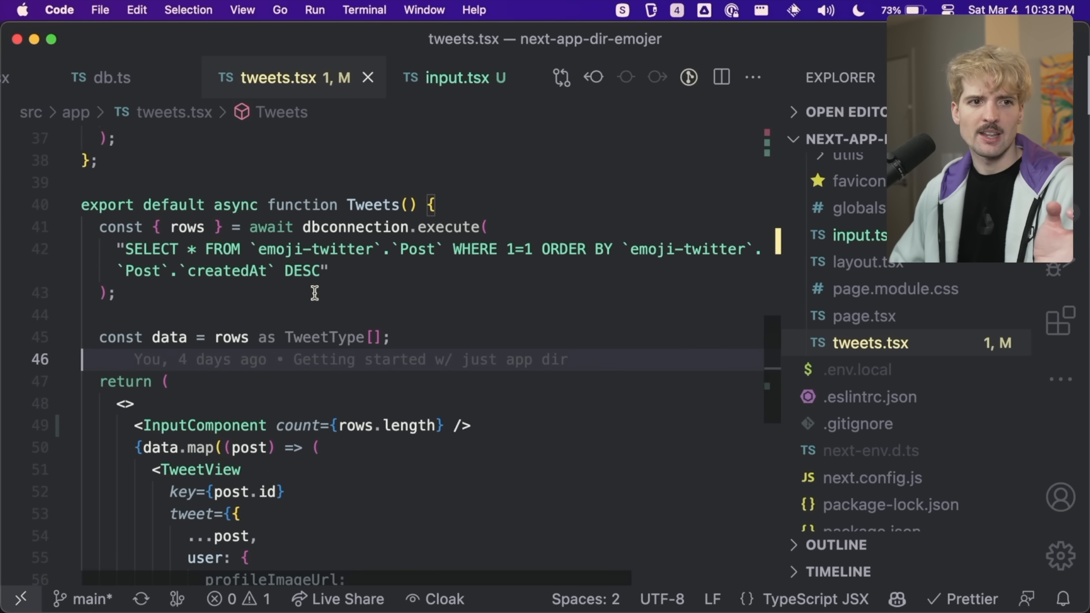
mouse_move(402, 146)
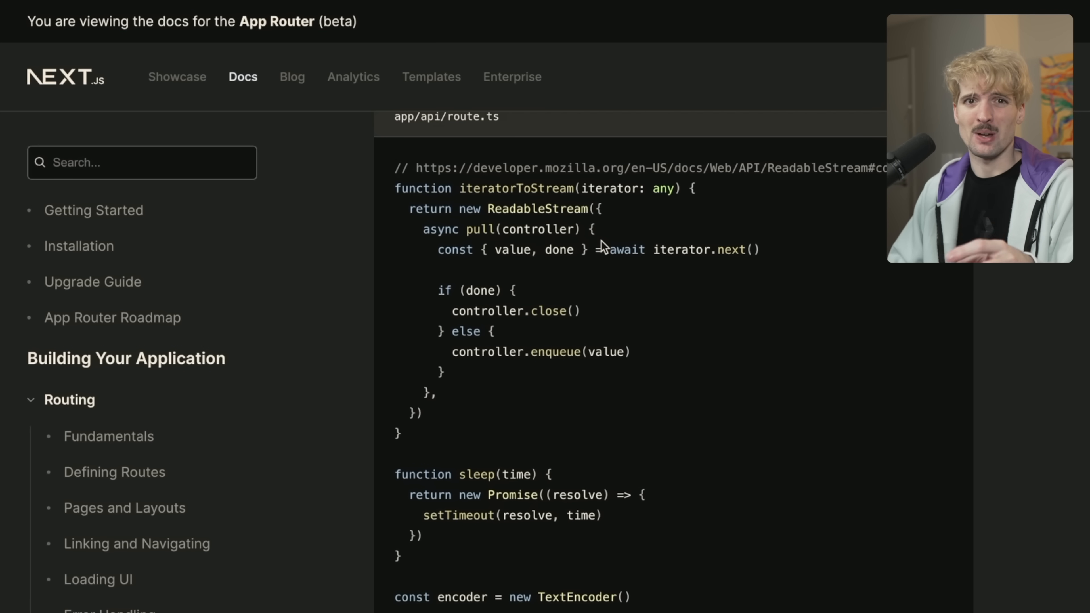
scroll("down", 3)
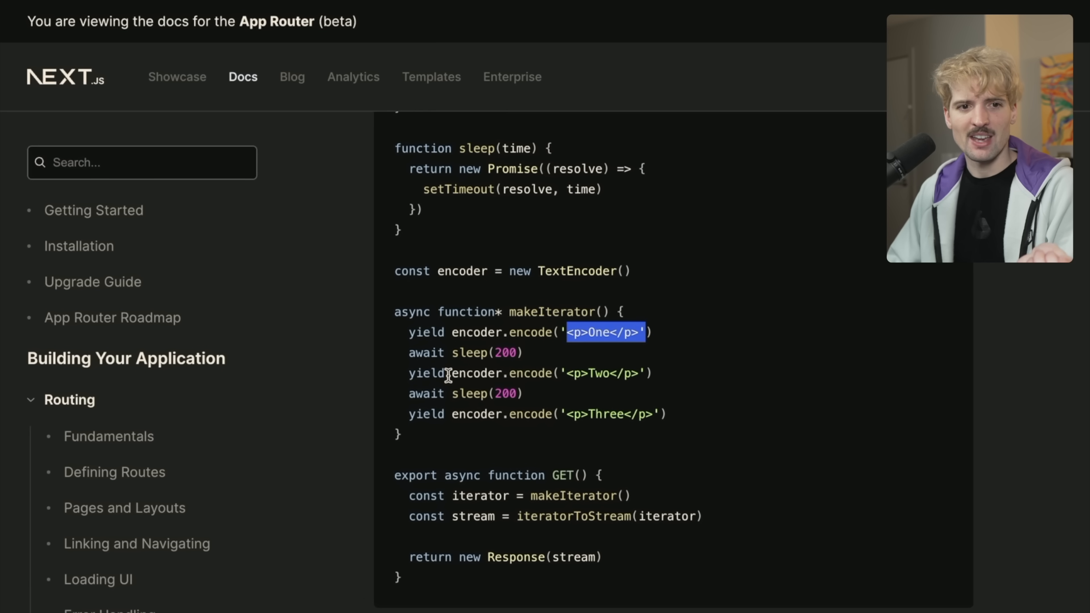
left_click_drag(570, 332, 476, 478)
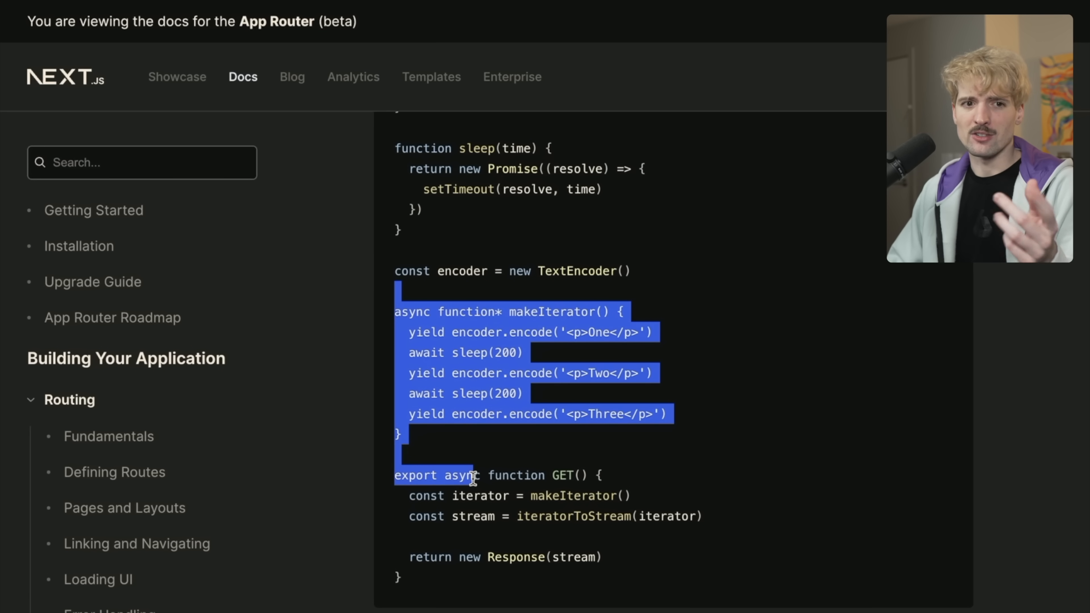
left_click(485, 452)
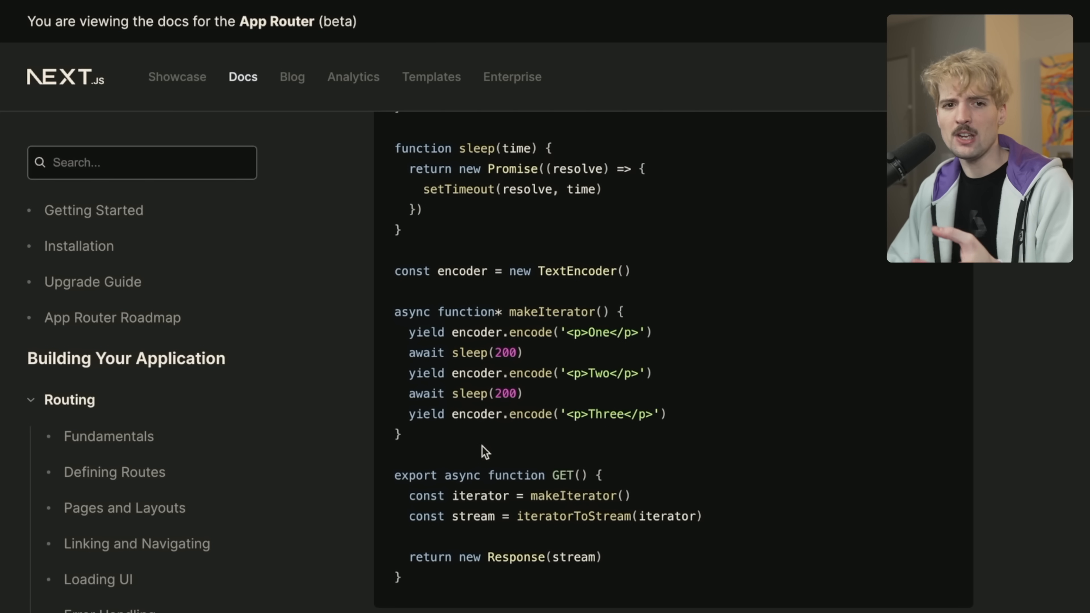
scroll("down", 3)
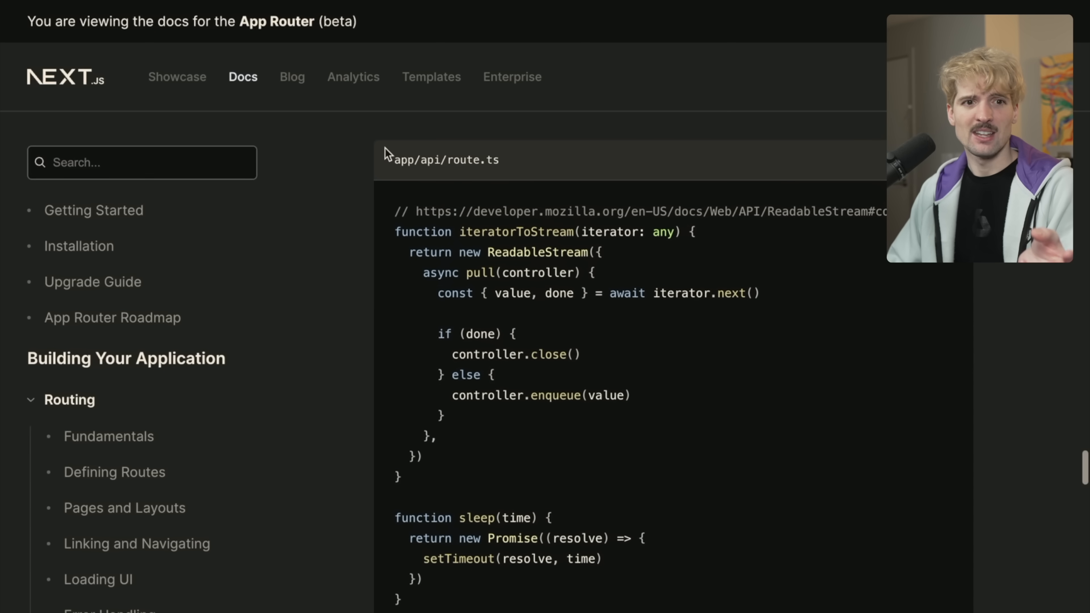
scroll("down", 3)
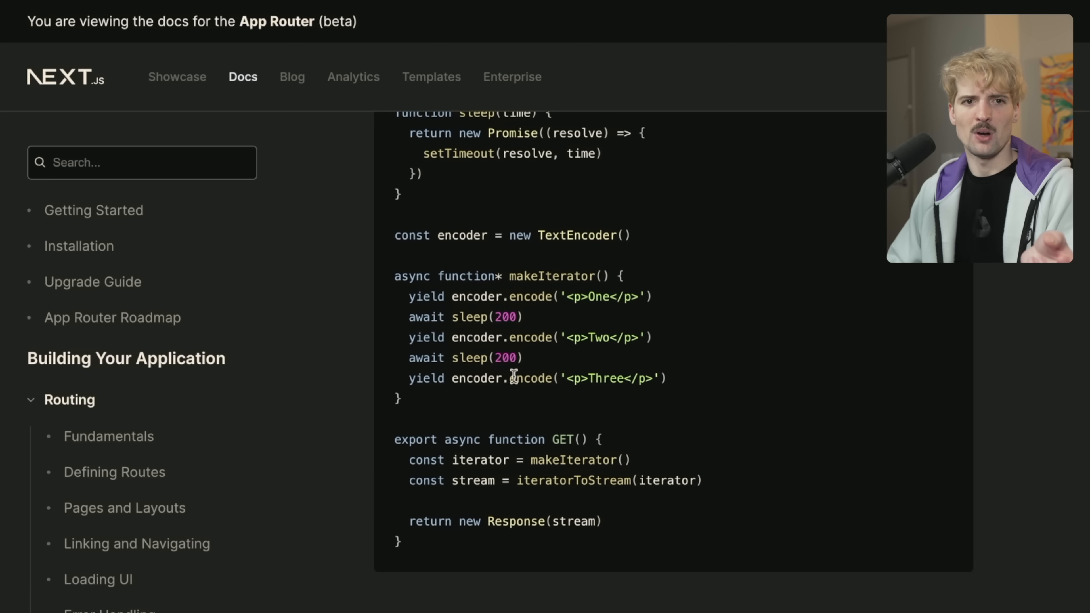
scroll("down", 3)
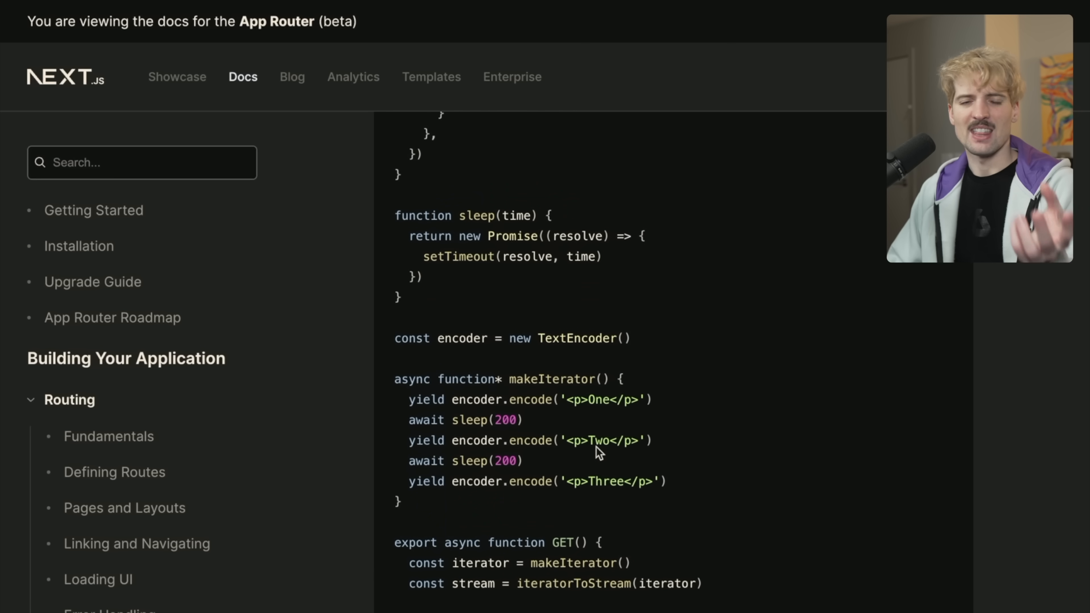
scroll("down", 3)
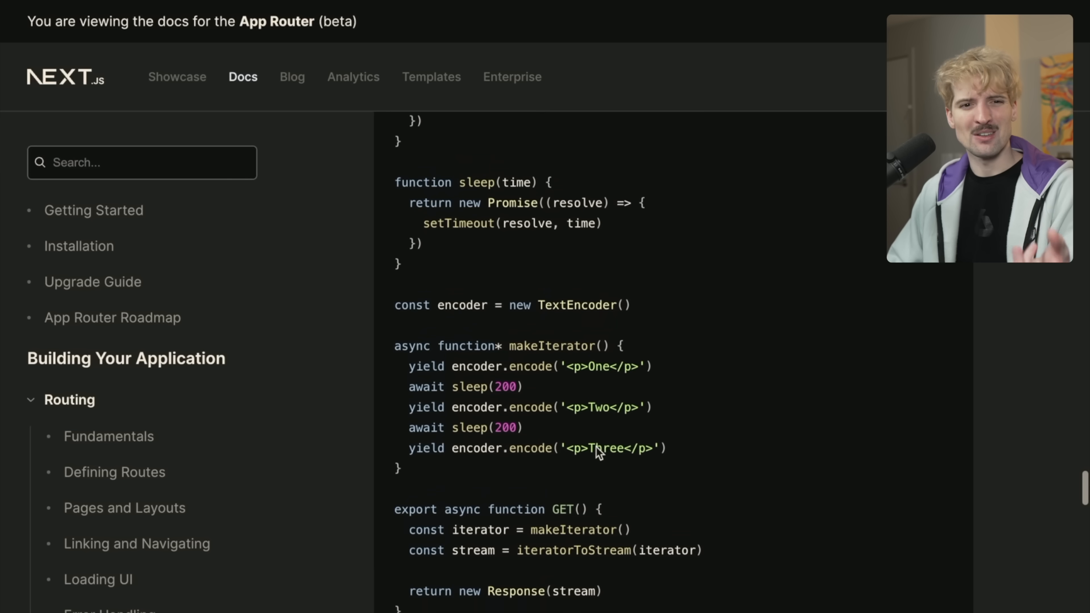
scroll("down", 3)
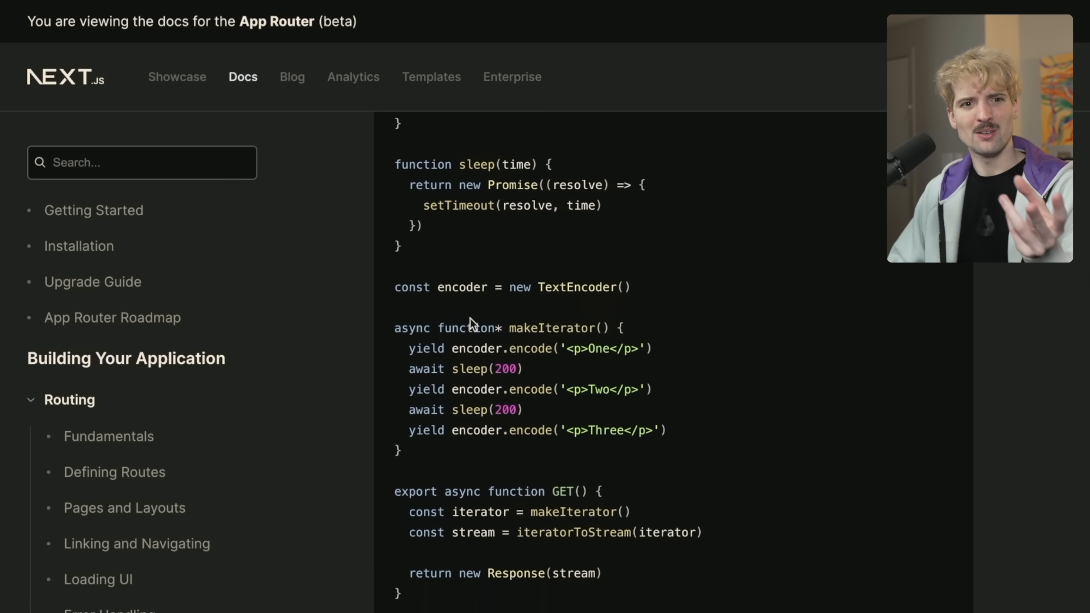
mouse_move(427, 389)
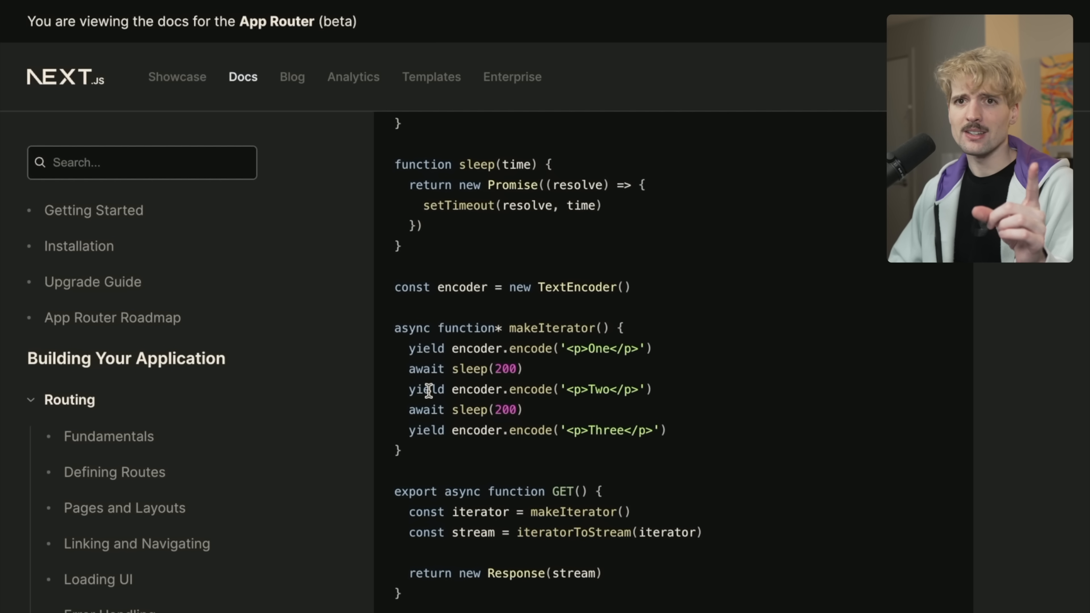
scroll("down", 3)
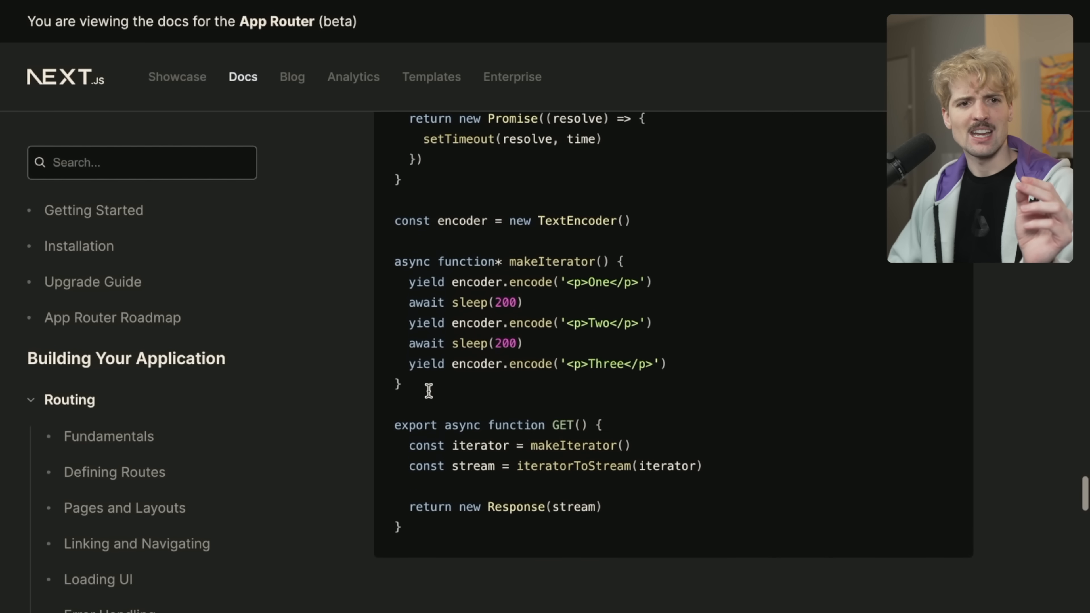